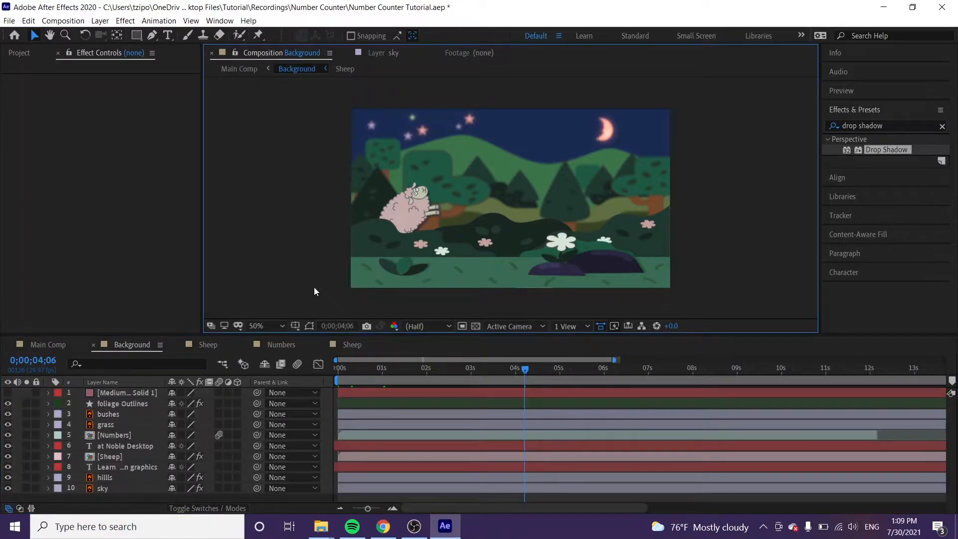
mouse_move(219, 238)
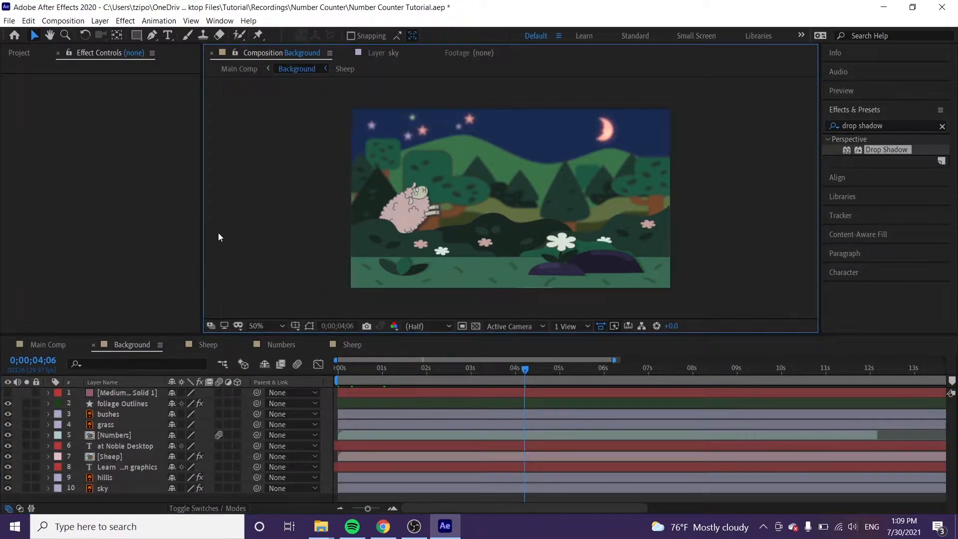
mouse_move(116, 440)
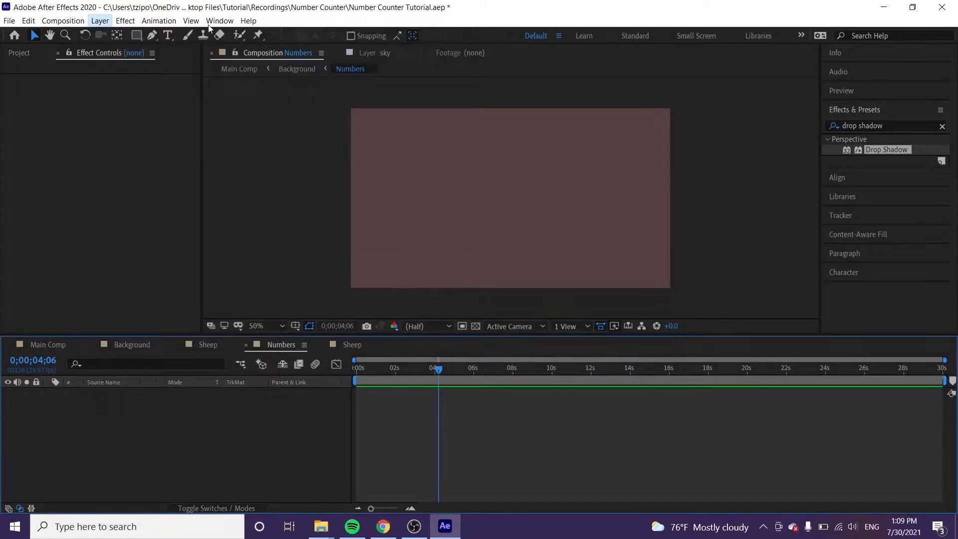
Create a new text layer reading 0 and size it to 170 px
left_click(100, 20)
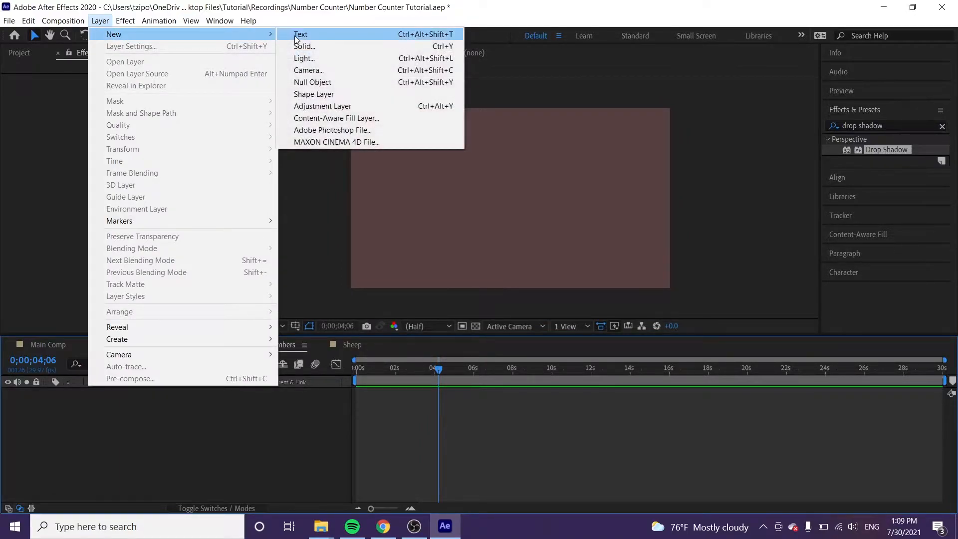
left_click(301, 34)
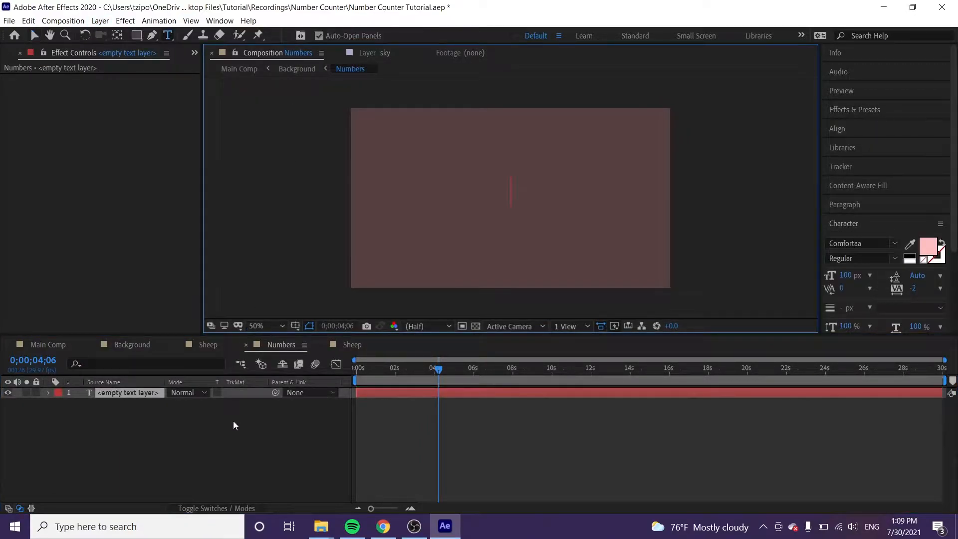
type("0")
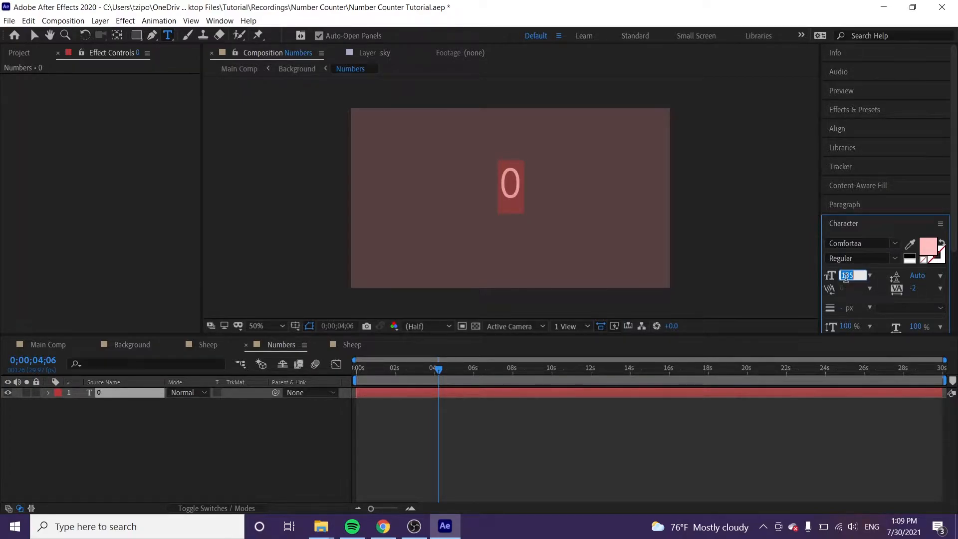
type("170 px")
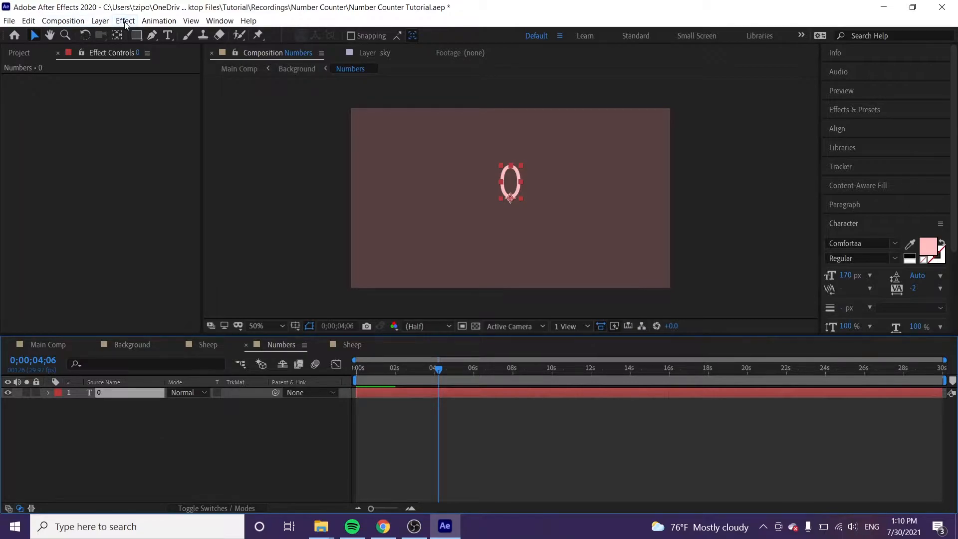
Apply a Slider Control effect from Expression Controls to the 0 text layer
left_click(126, 20)
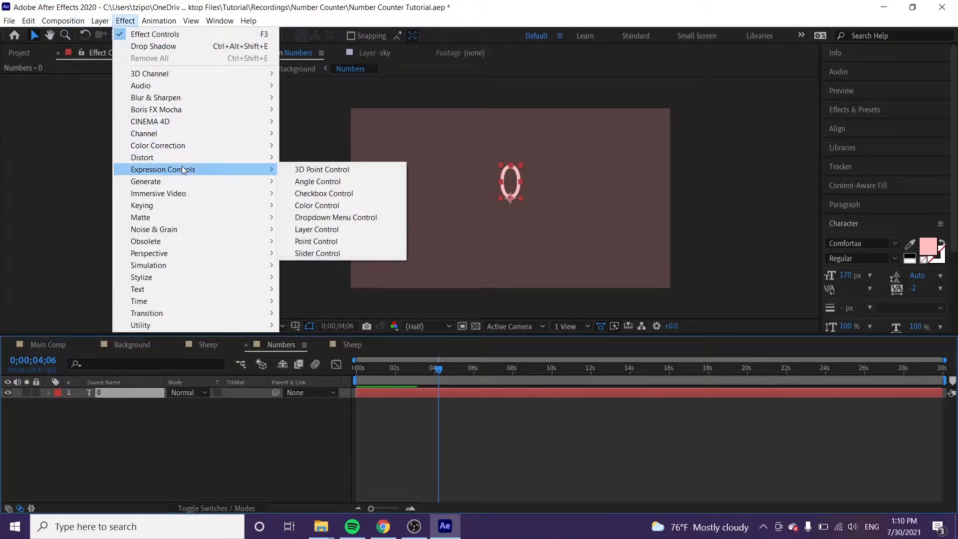
left_click(318, 252)
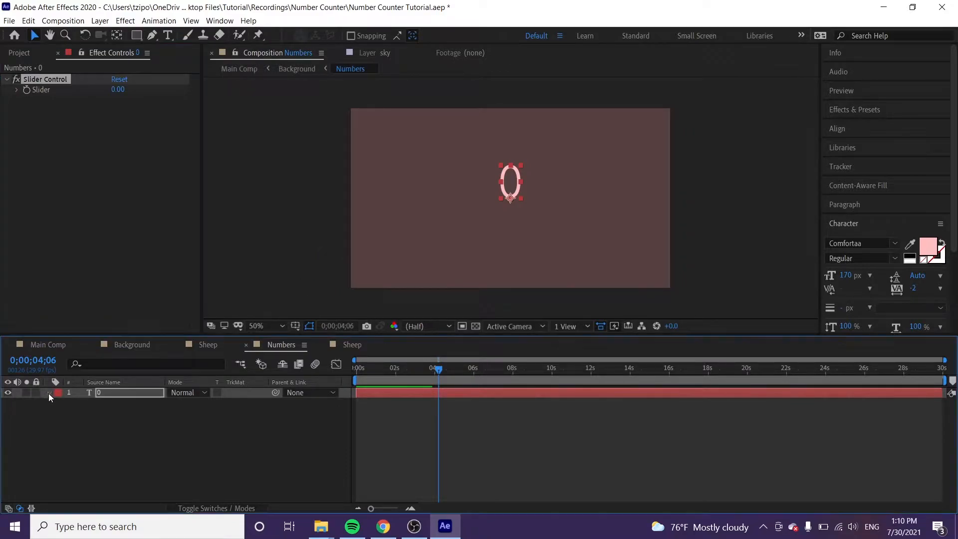
Twirl open the layer to reveal Source Text and the Slider Control's Slider value
left_click(48, 394)
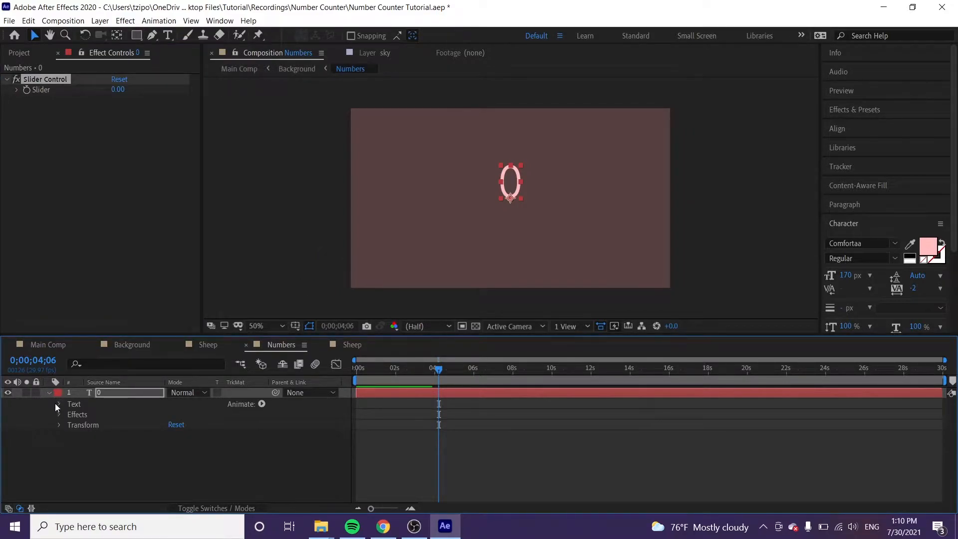
left_click(58, 404)
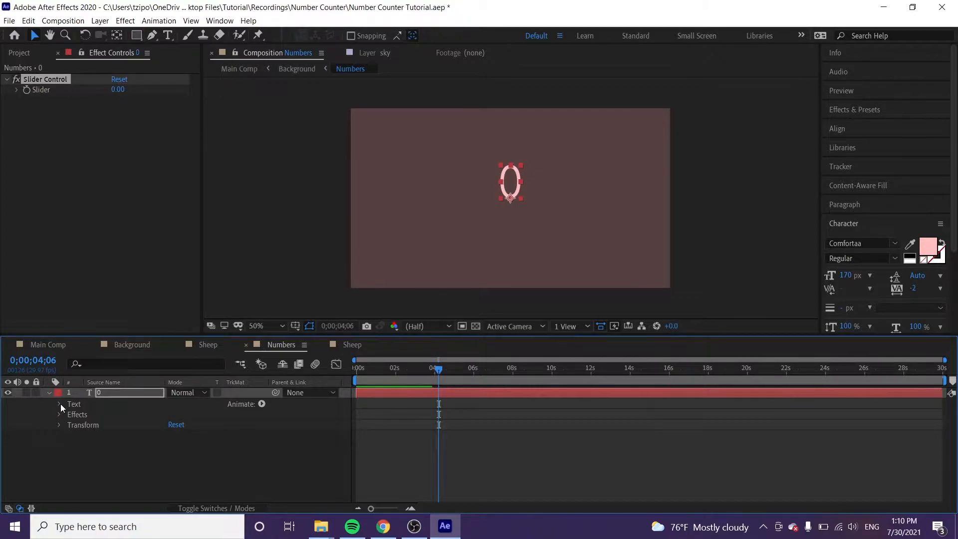
left_click(59, 404)
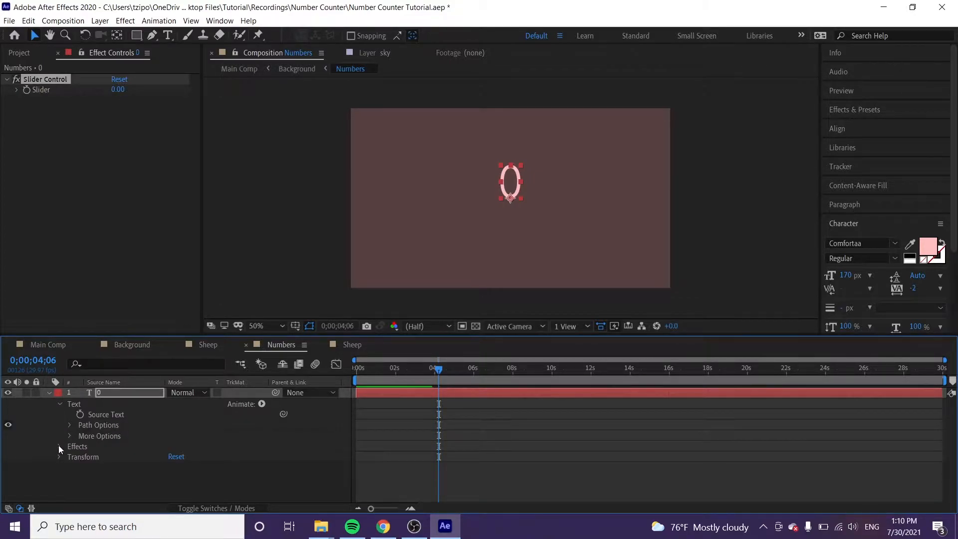
left_click(60, 446)
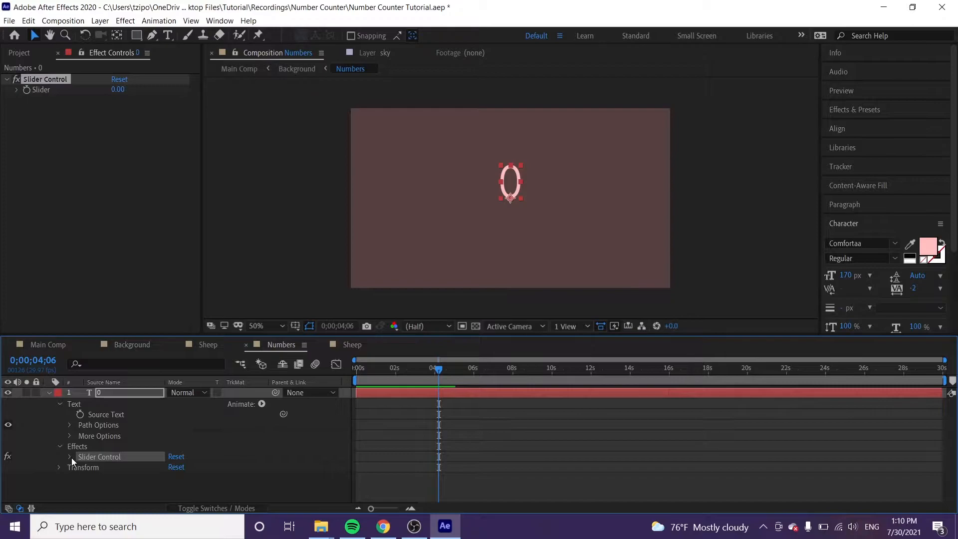
left_click(69, 456)
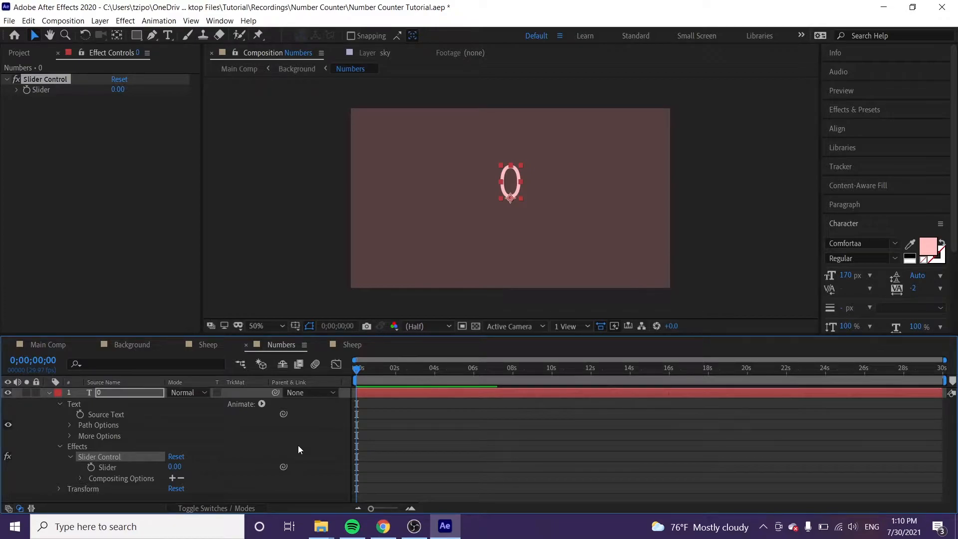
mouse_move(146, 428)
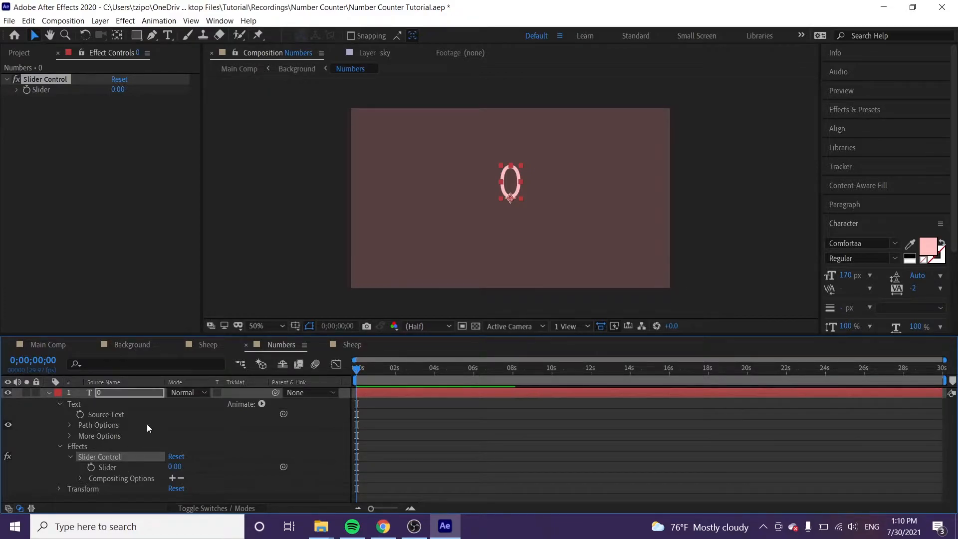
mouse_move(282, 415)
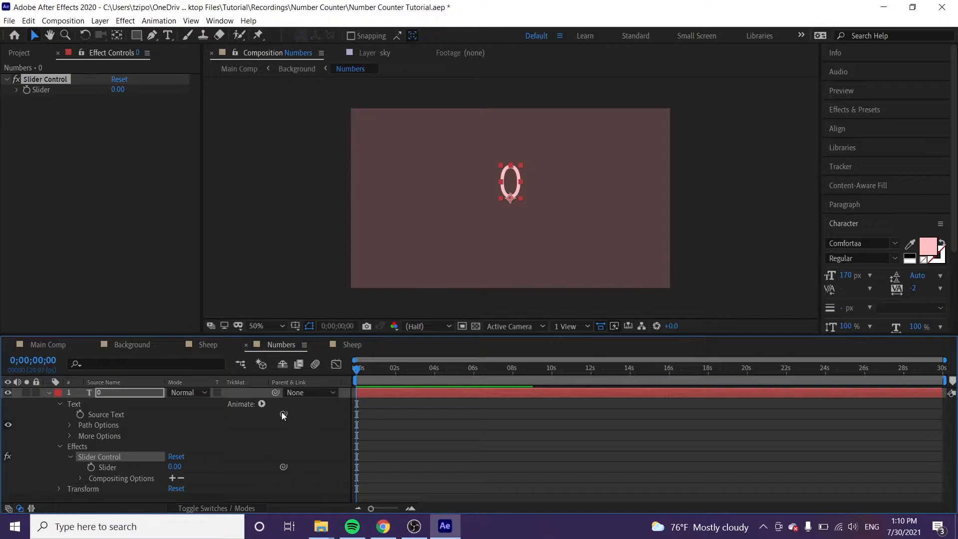
mouse_move(283, 415)
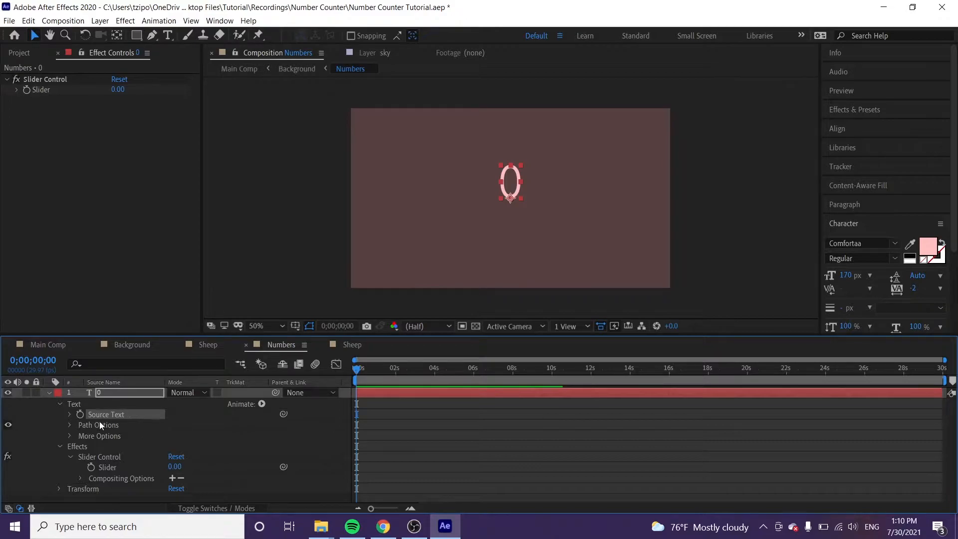
mouse_move(155, 434)
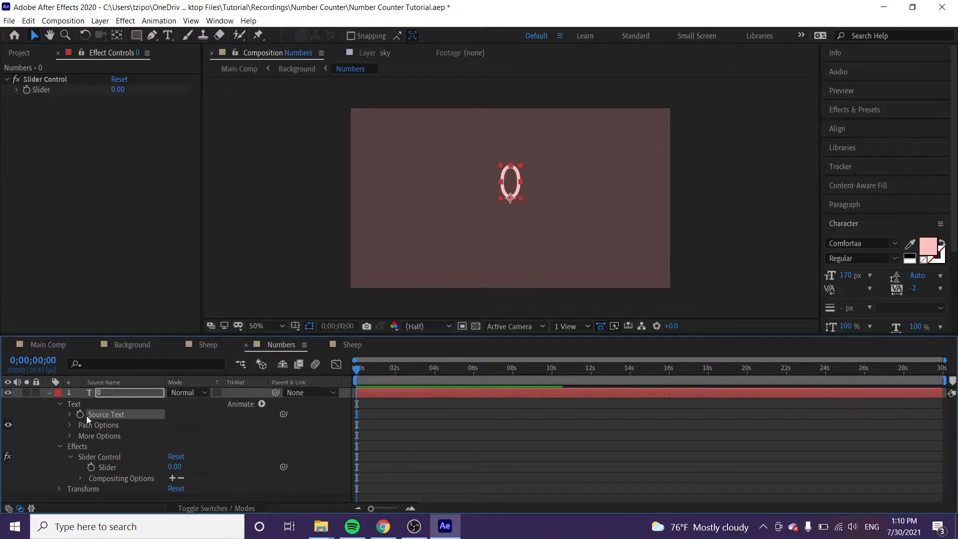
mouse_move(80, 414)
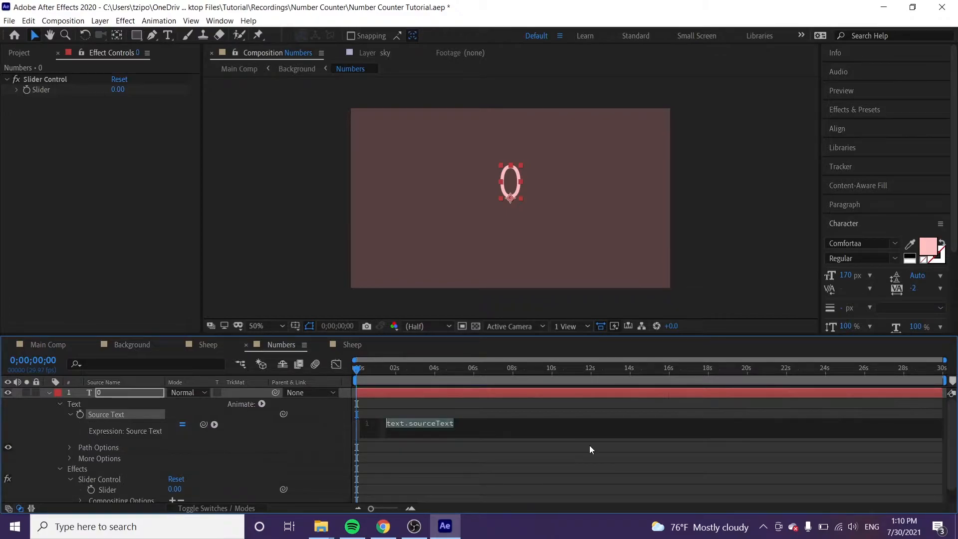
Give Source Text the expression Math.round(effect("Slider Control")("Slider"))
type("Math.round(effect(\"Slider Control\")(\"Slider\"))")
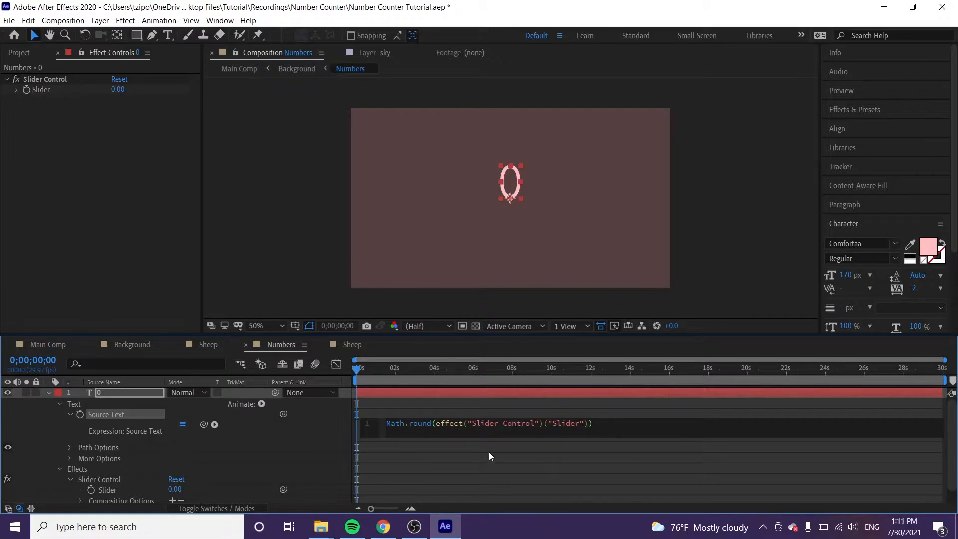
mouse_move(584, 451)
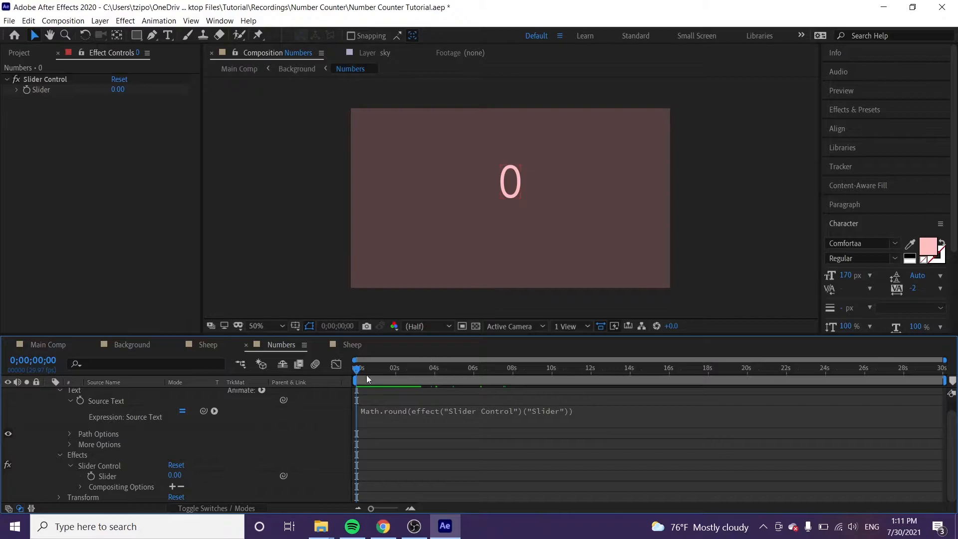
mouse_move(394, 378)
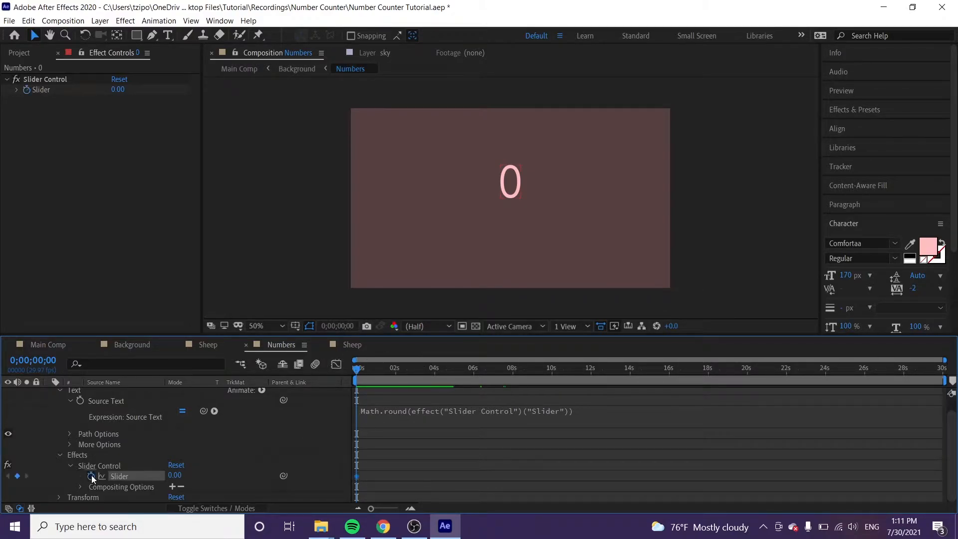
Keyframe the Slider from 1 at 0:00 to 10 at about 17 seconds and scrub the count
left_click(46, 78)
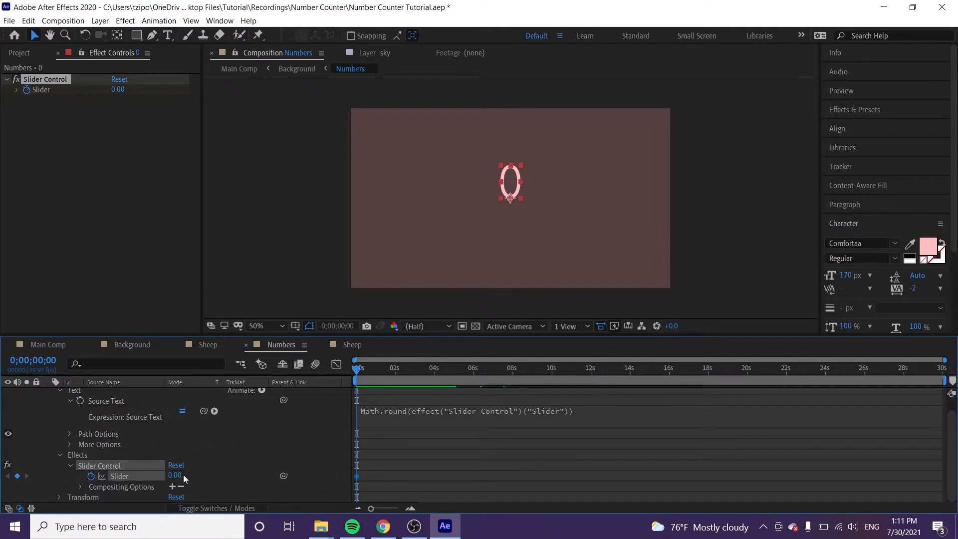
double_click(176, 475)
type("1")
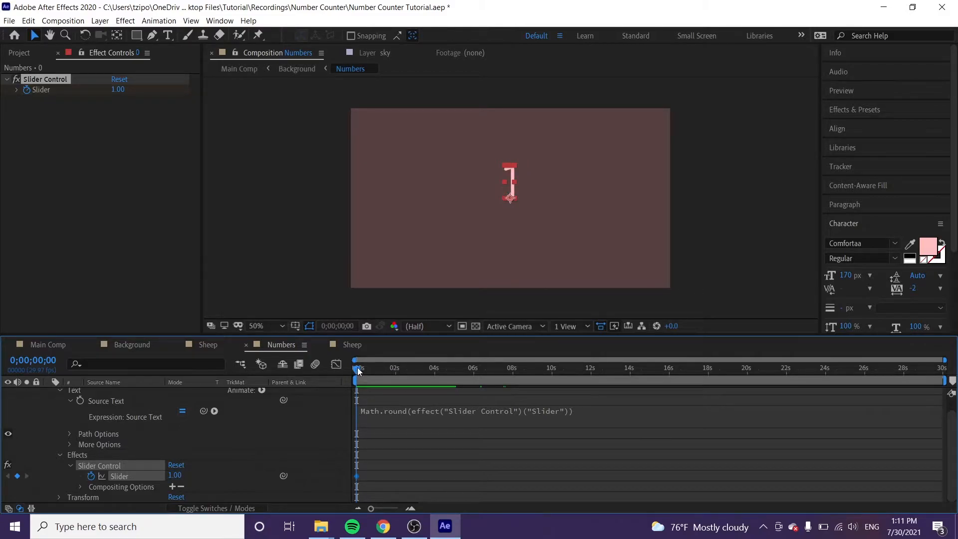
left_click(690, 368)
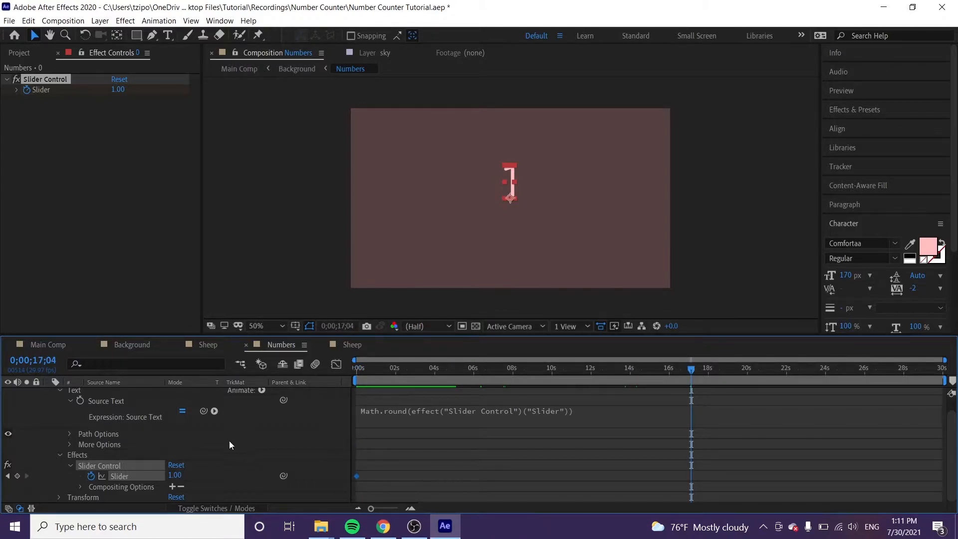
double_click(176, 476)
type("10")
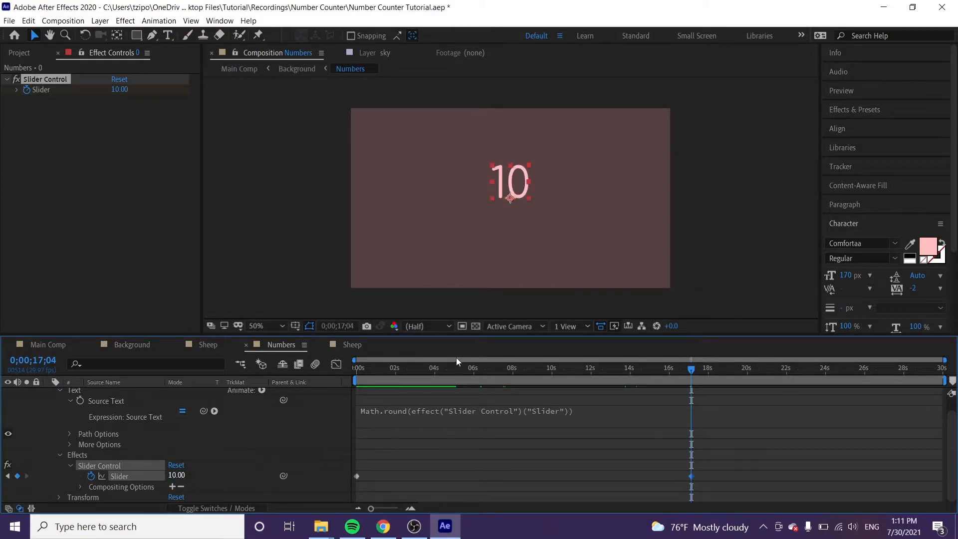
left_click_drag(691, 368, 358, 368)
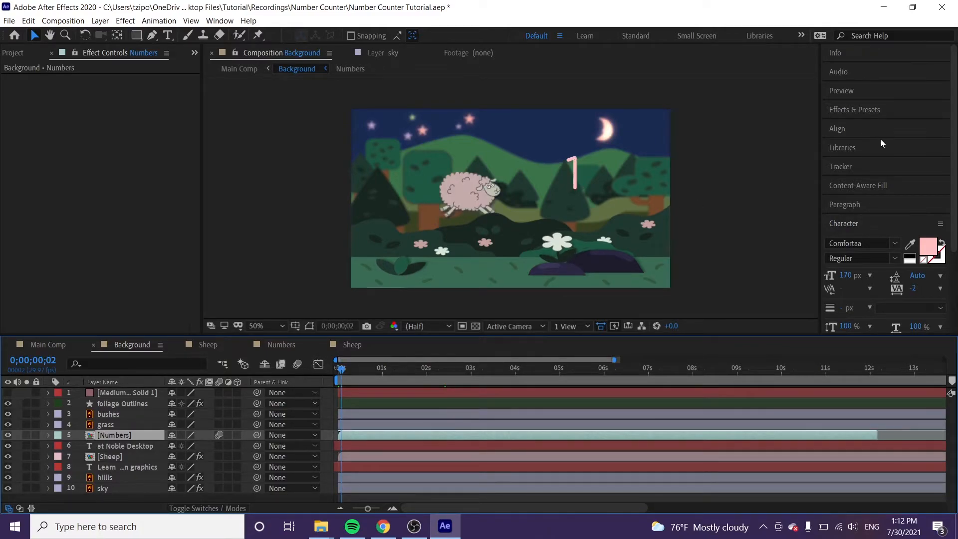
Apply Drop Shadow to the Numbers layer with a dark navy shadow colour
type("drop shadow")
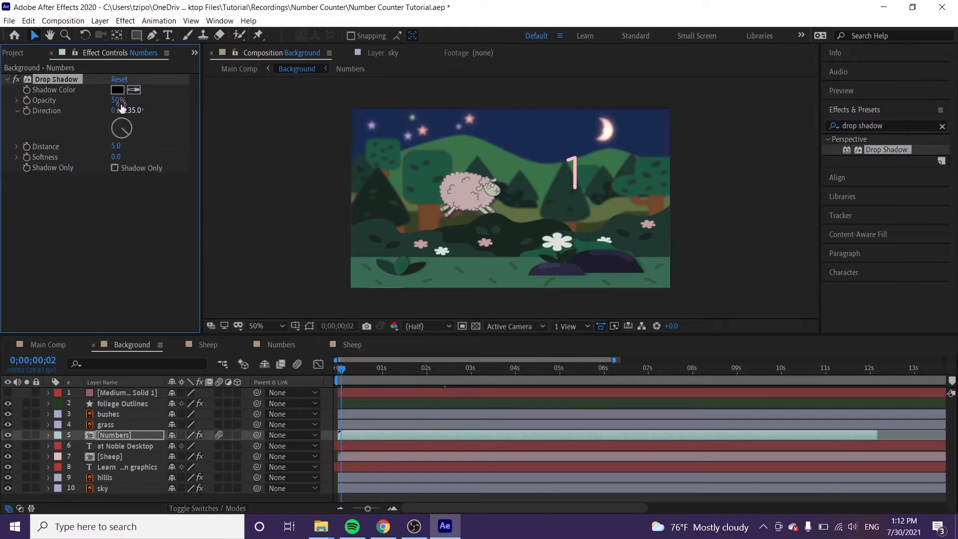
left_click(116, 90)
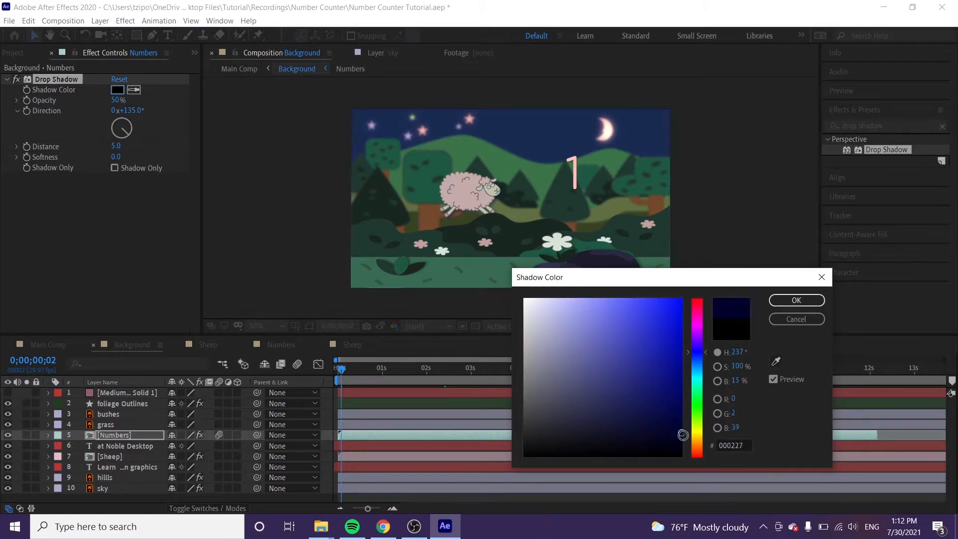
left_click(796, 318)
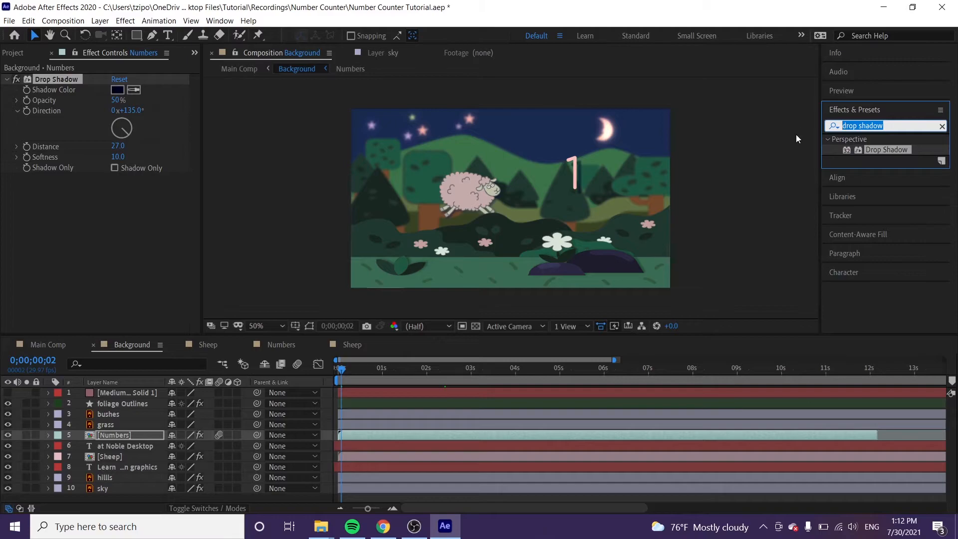
Apply Glow to Numbers and start keyframing its radius for a pulse between 50 and 20
type("glow")
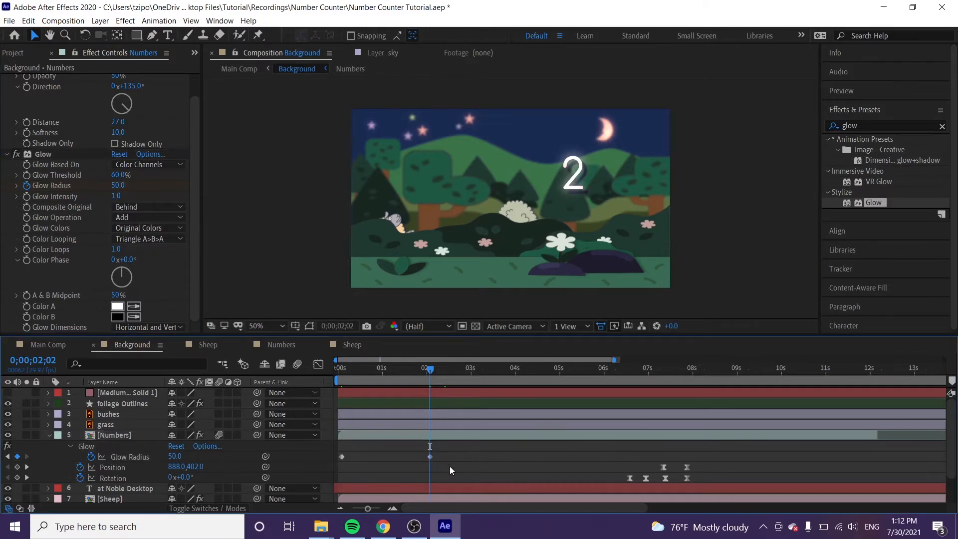
left_click(114, 435)
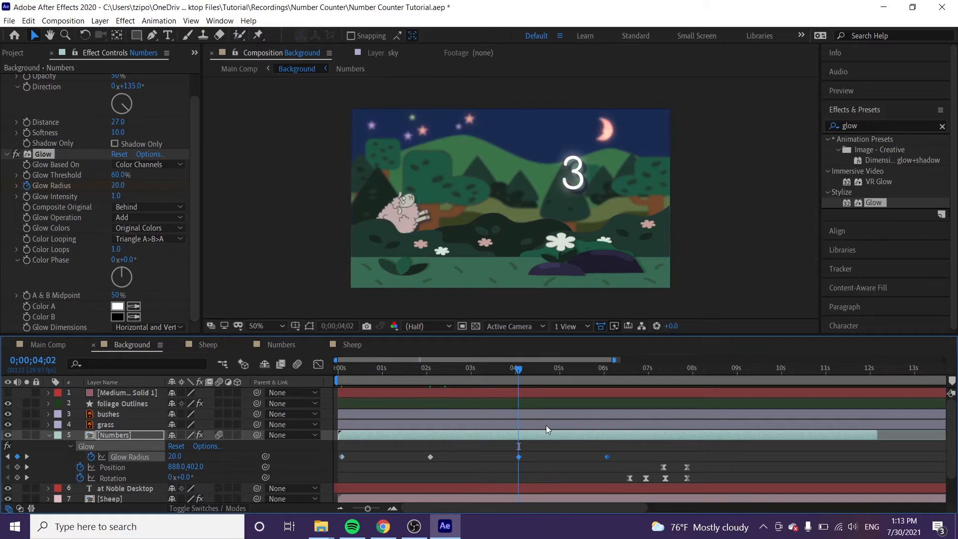
mouse_move(657, 377)
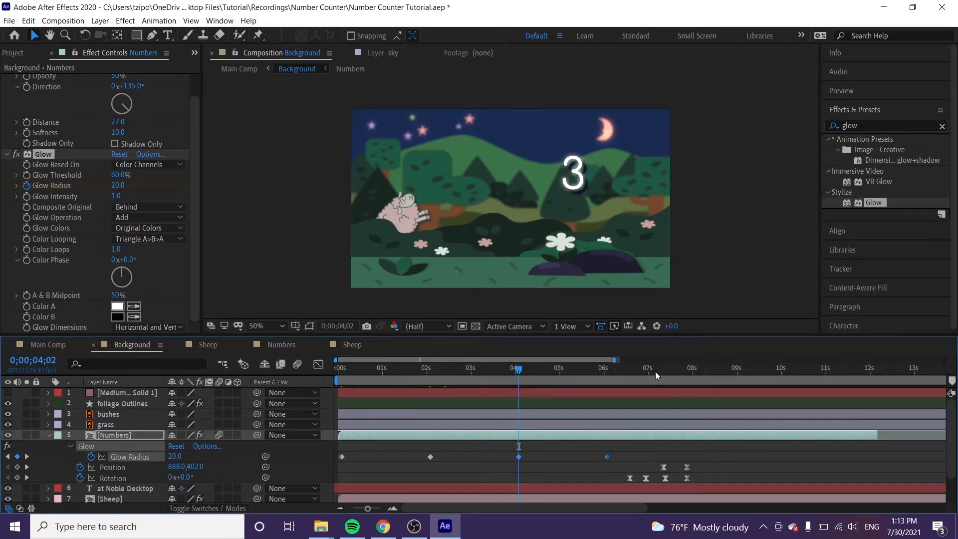
left_click(695, 369)
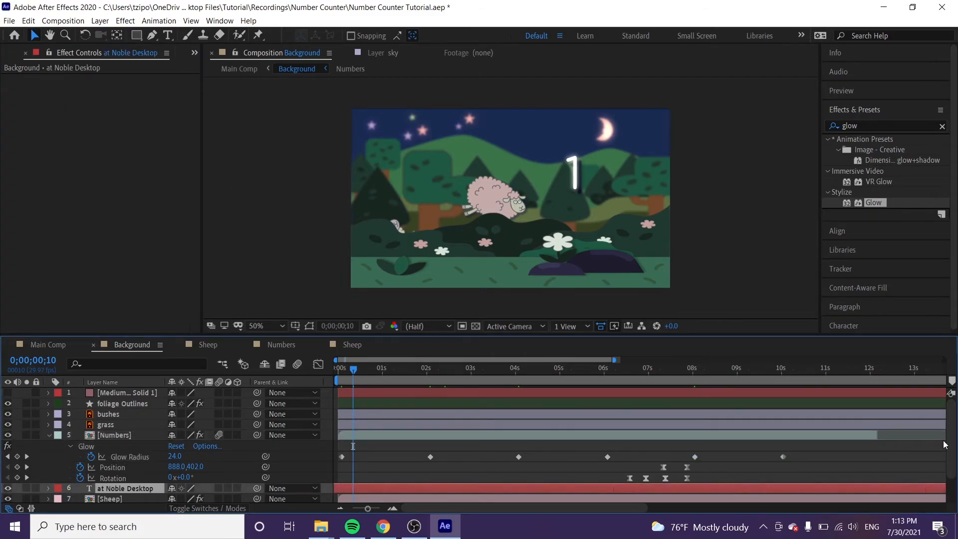
Finish the glow keyframes and preview the title text carrying the copied shadow and glow
scroll("down", 3)
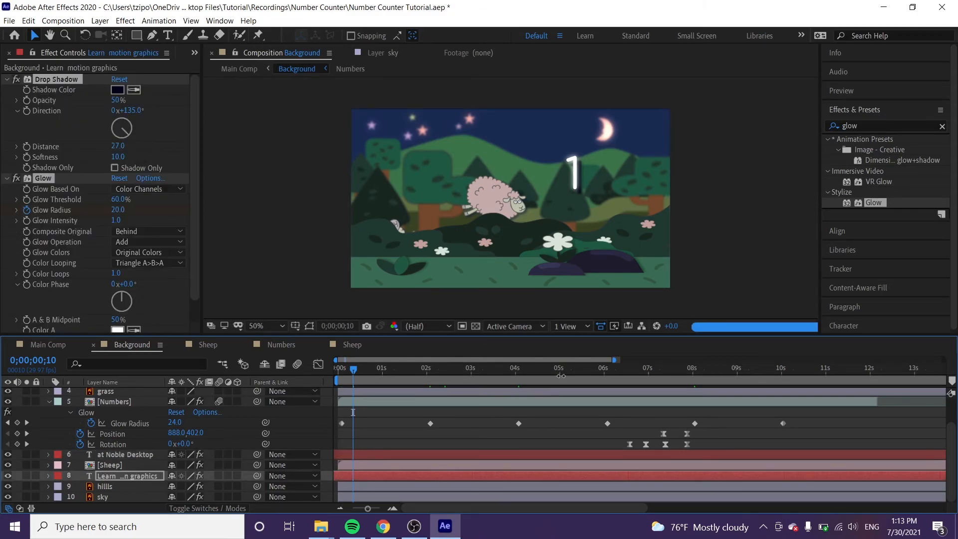
left_click(641, 369)
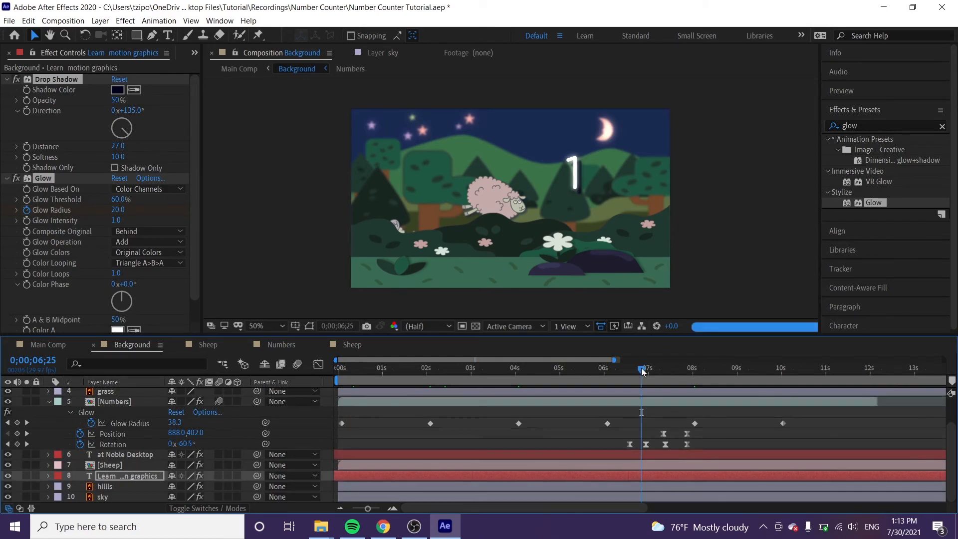
left_click_drag(641, 371, 742, 371)
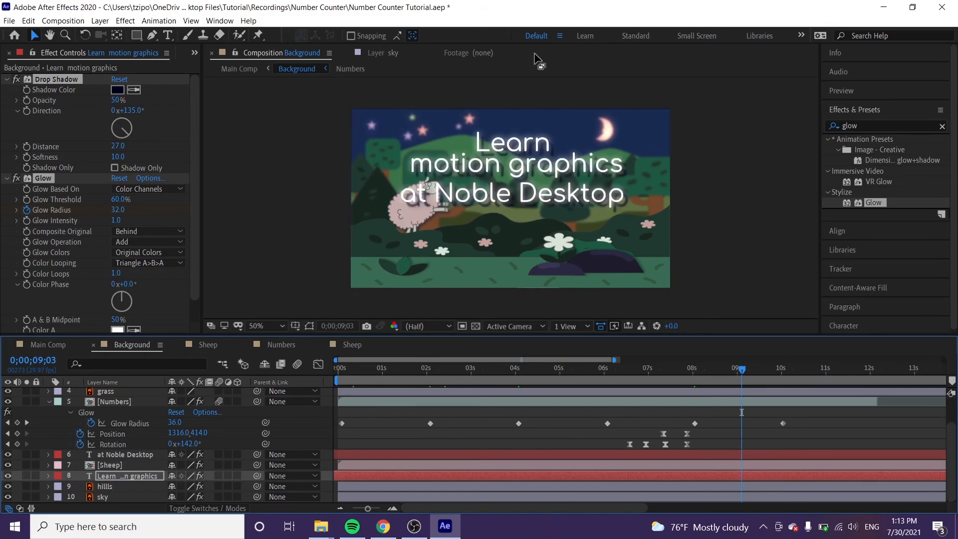
mouse_move(385, 148)
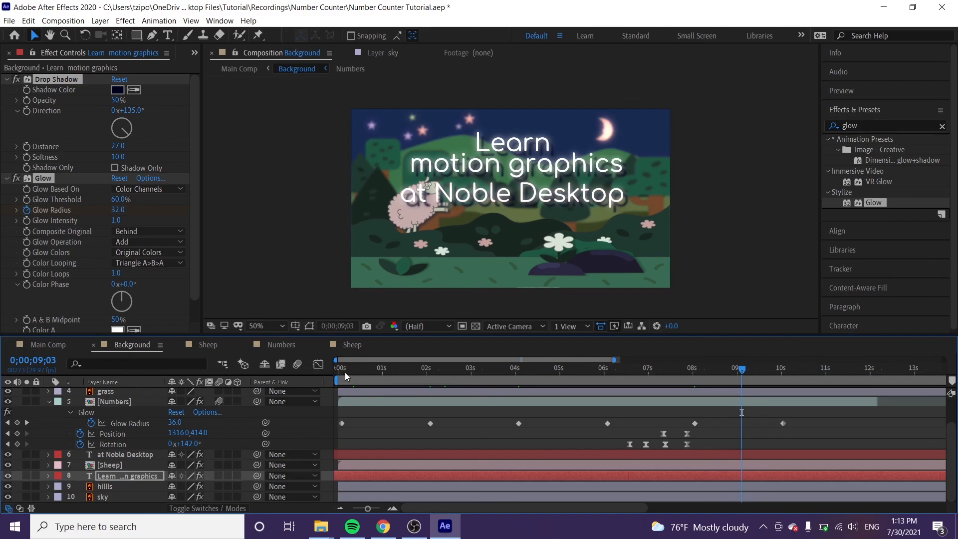
left_click(337, 367)
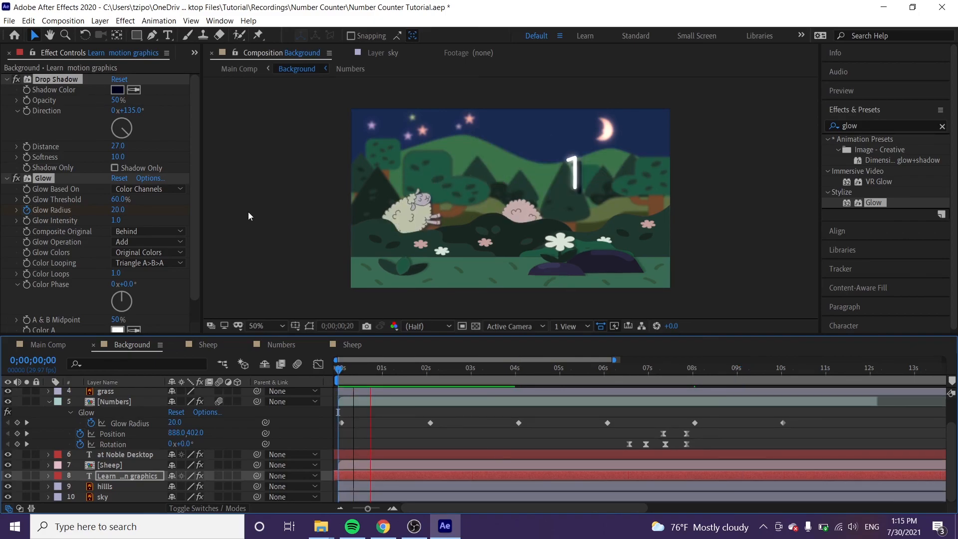